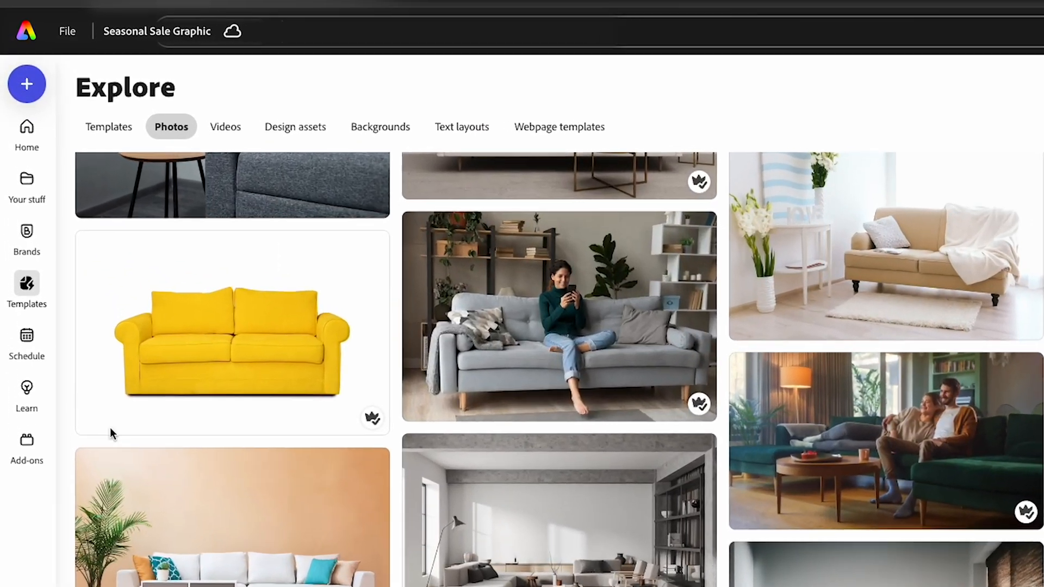
- Open the Create panel with standard and suggested design sizes over the sofa Explore photos
click(26, 84)
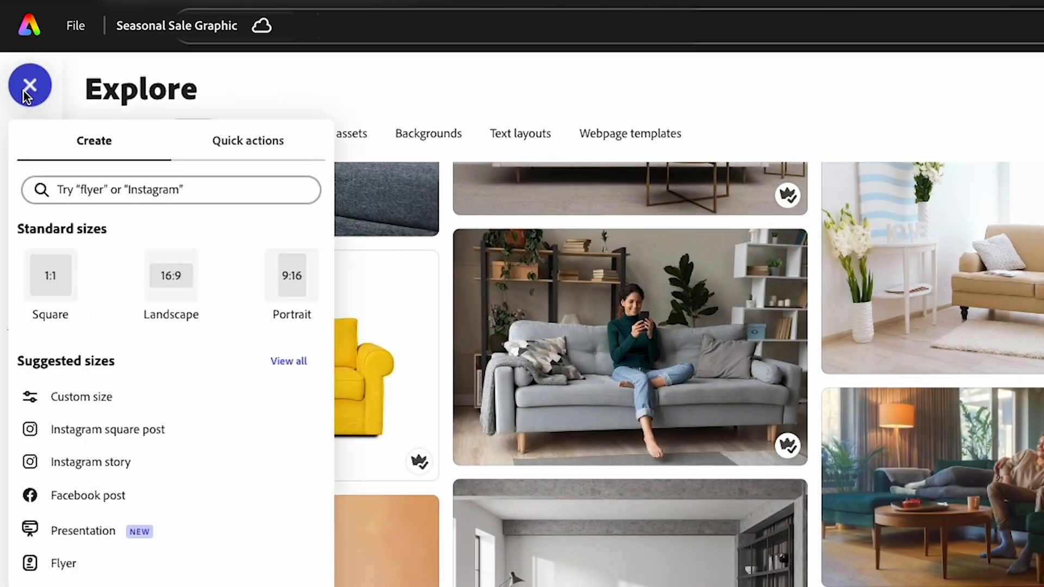